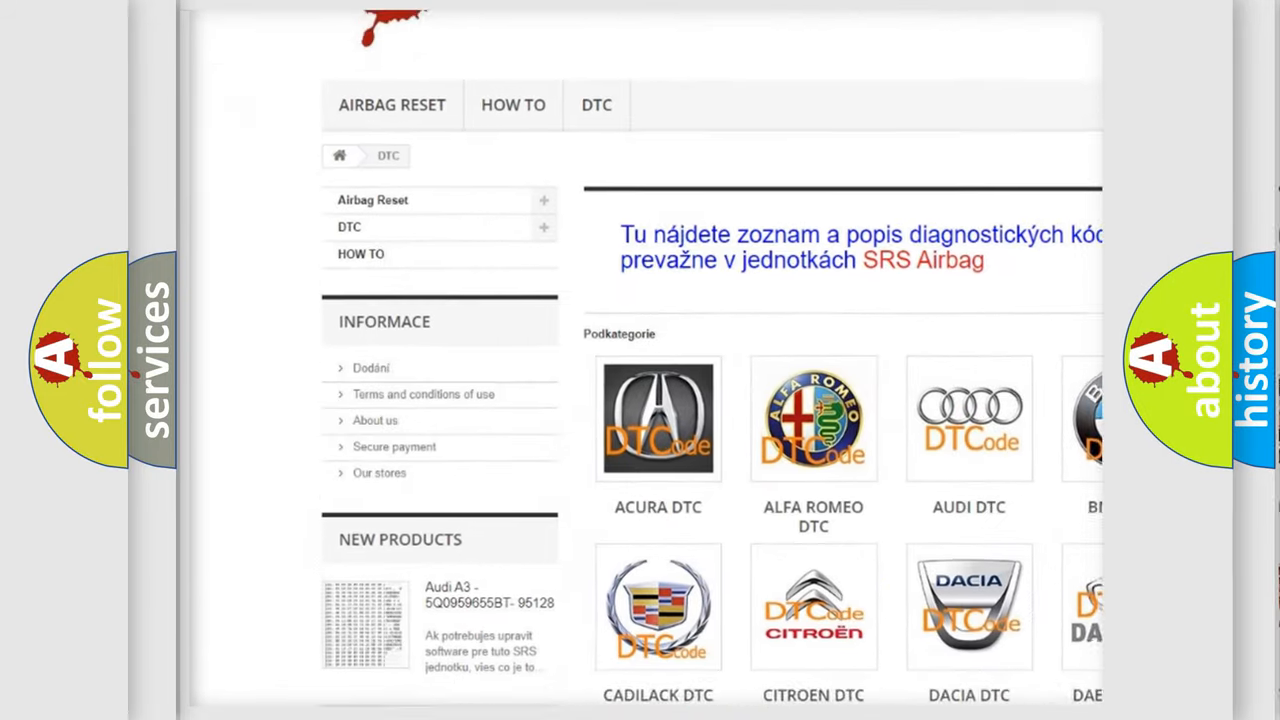
{"action": "scroll", "scroll_direction": "down", "scroll_amount": 3}
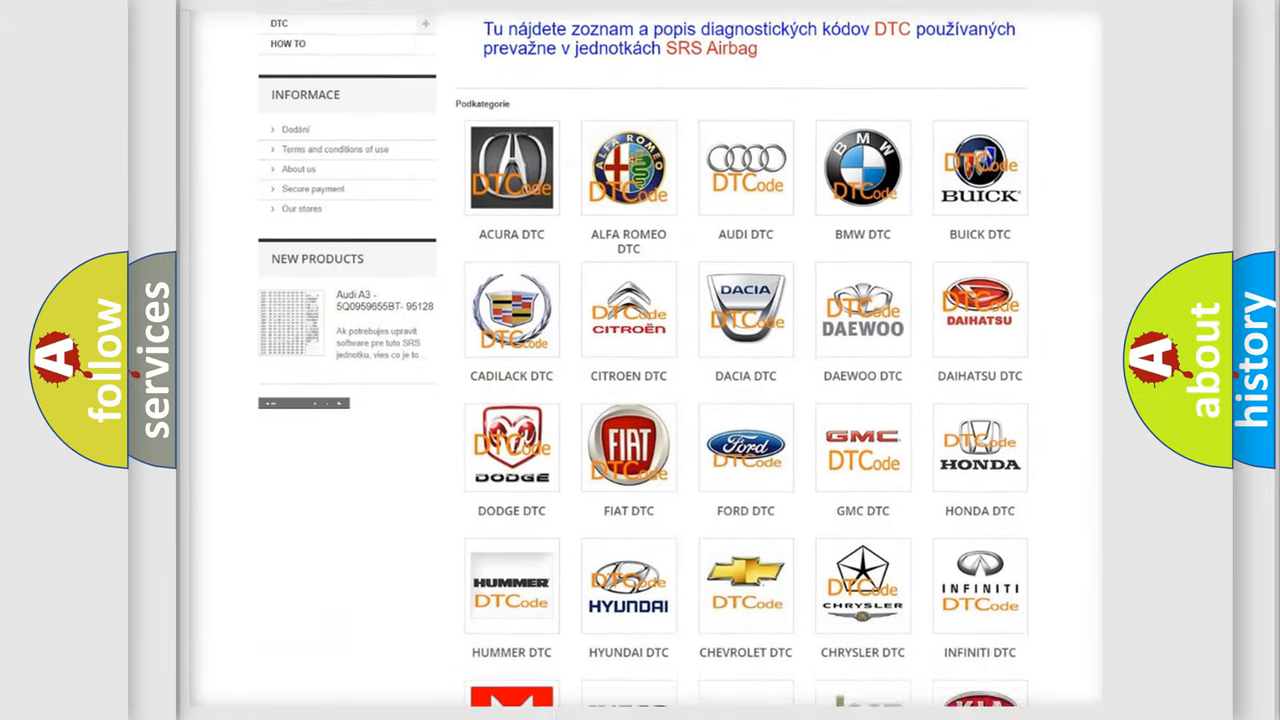
{"action": "scroll", "scroll_direction": "down", "scroll_amount": 3}
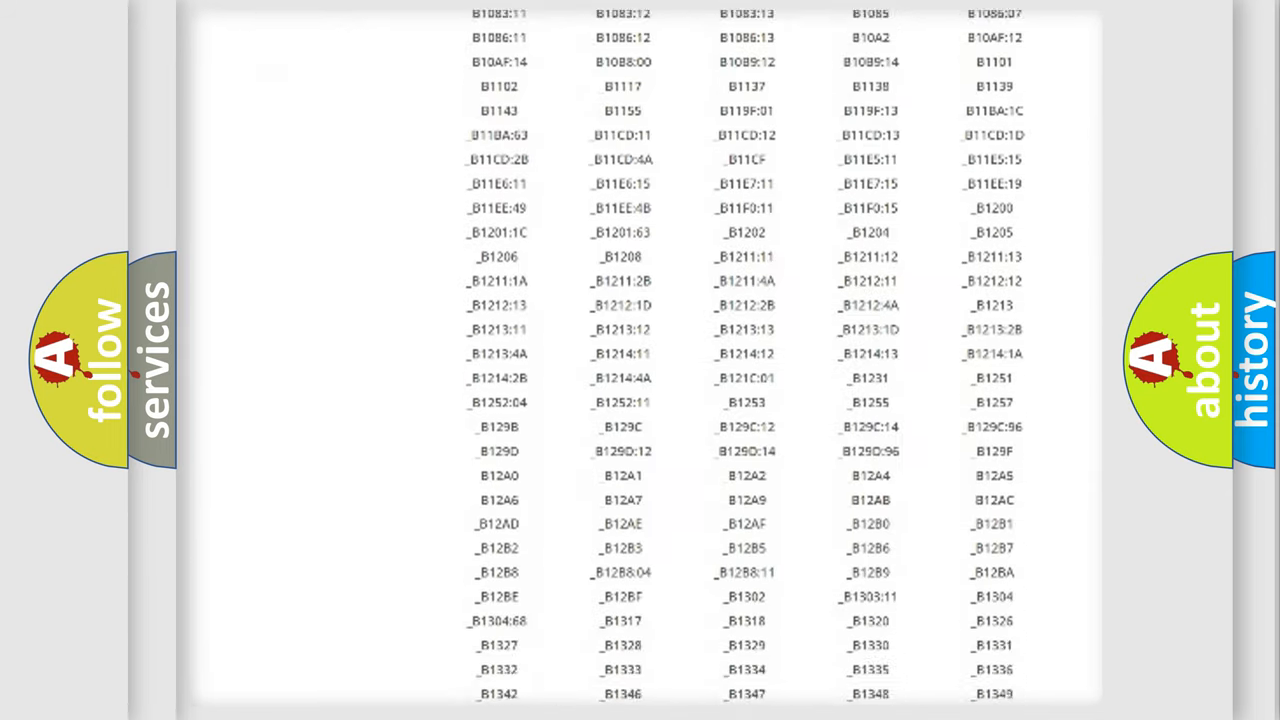
{"action": "scroll", "scroll_direction": "down", "scroll_amount": 3}
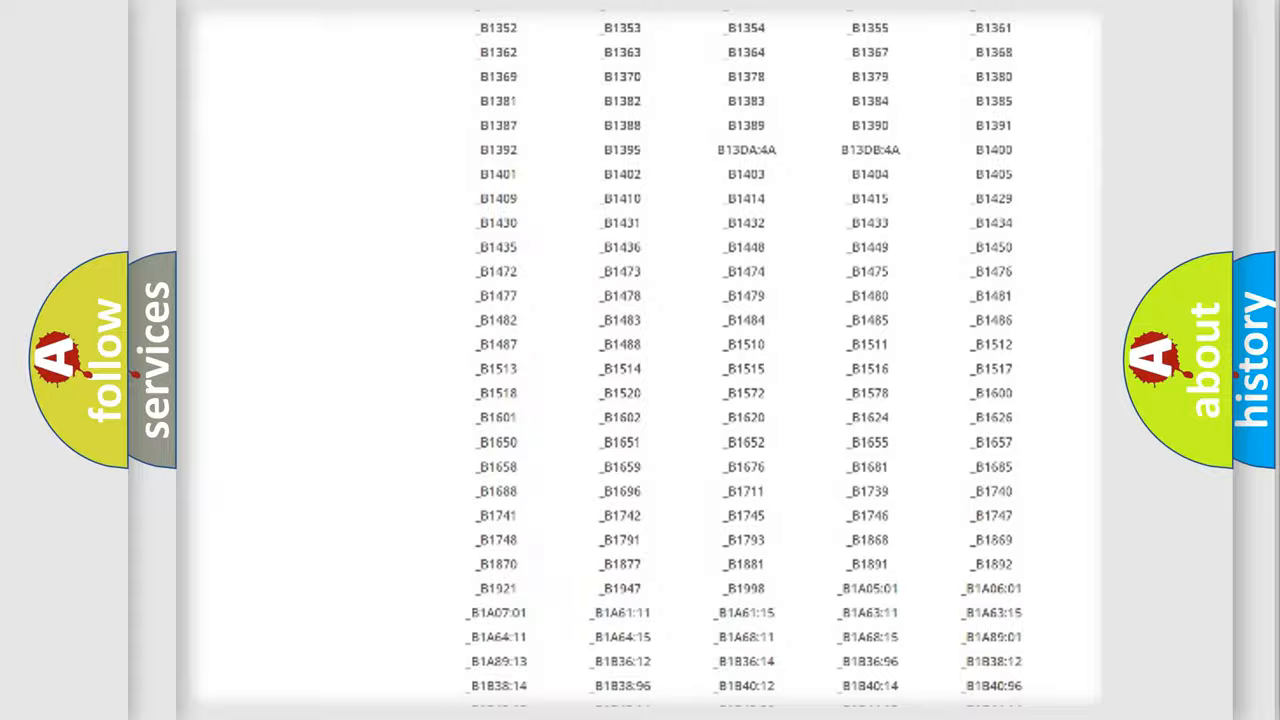